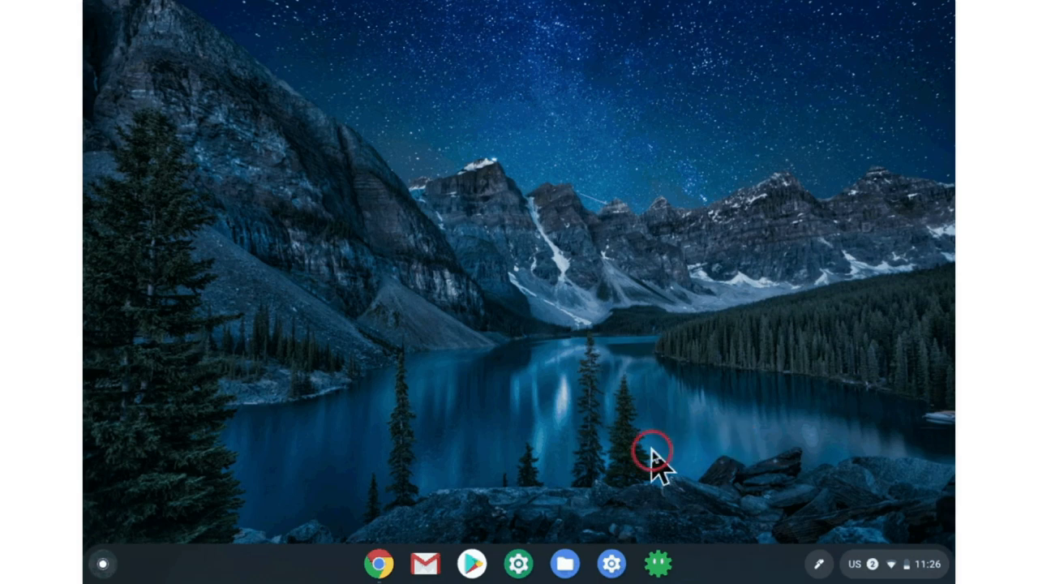
From system Settings, turn on Linux (Beta) so its setup dialog appears.
{"action": "left_click", "coordinate": [611, 563]}
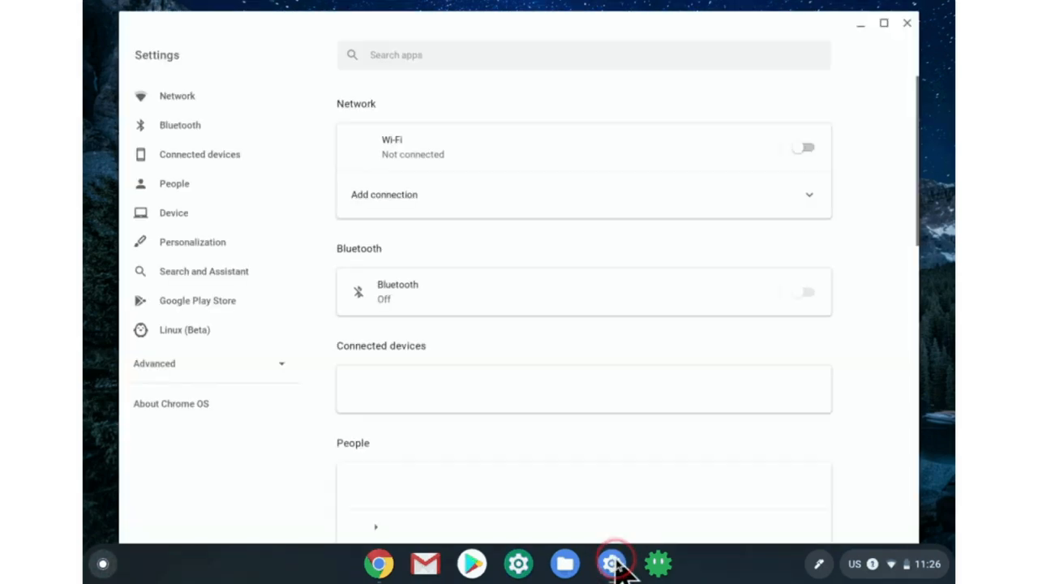
{"action": "scroll", "scroll_direction": "down", "scroll_amount": 3}
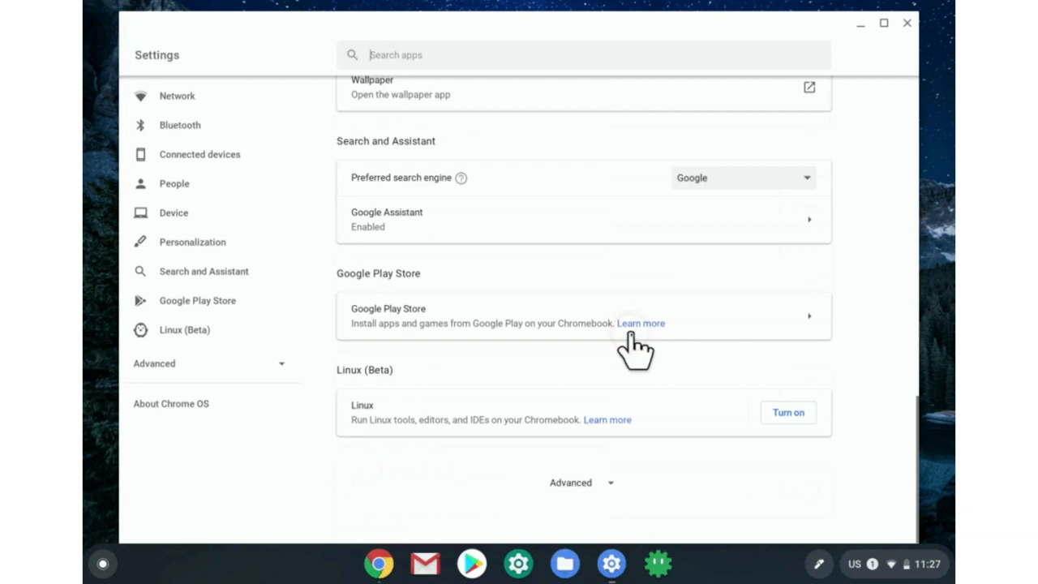
{"action": "left_click", "coordinate": [788, 412]}
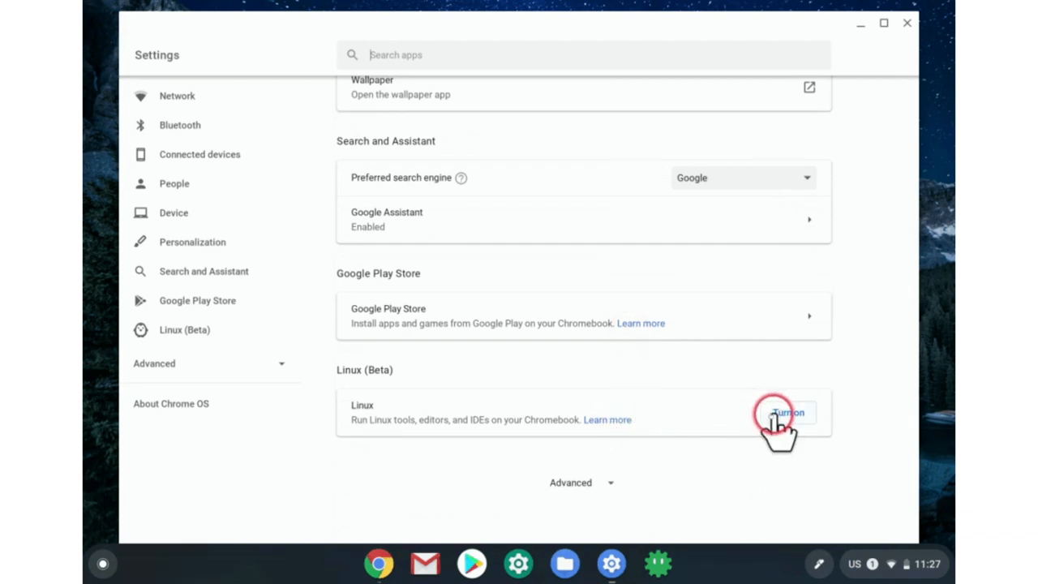
{"action": "left_click", "coordinate": [790, 412]}
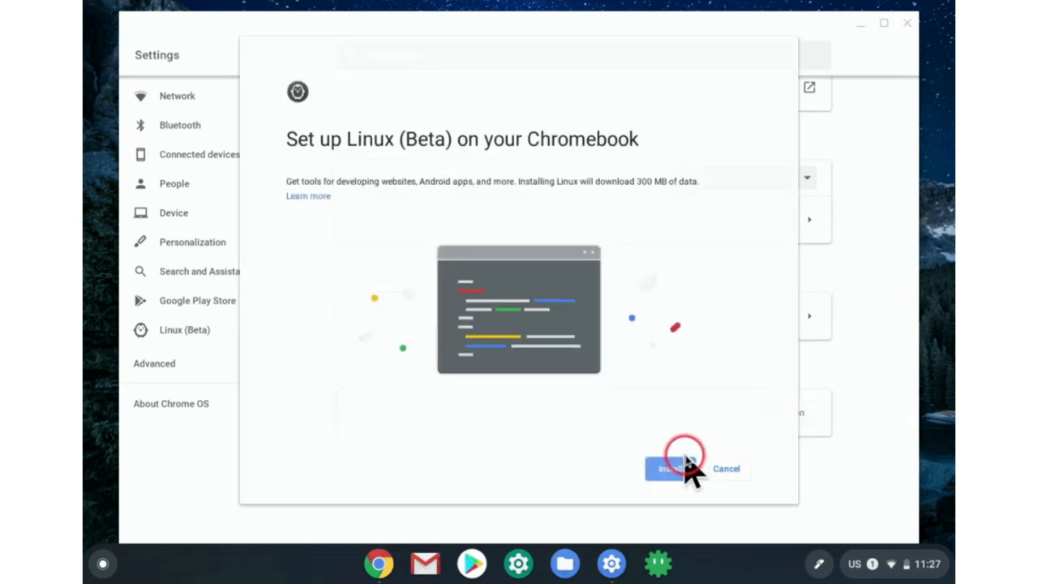
Start the Linux installation from the setup dialog.
{"action": "left_click", "coordinate": [675, 469]}
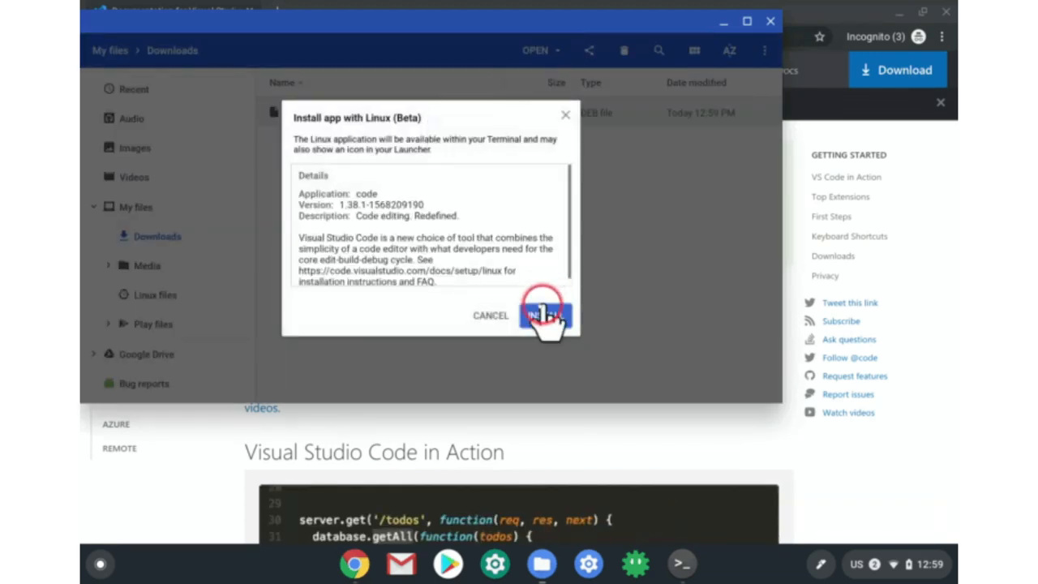
Install the Visual Studio Code .deb with Linux and acknowledge the started-install message.
{"action": "left_click", "coordinate": [544, 314]}
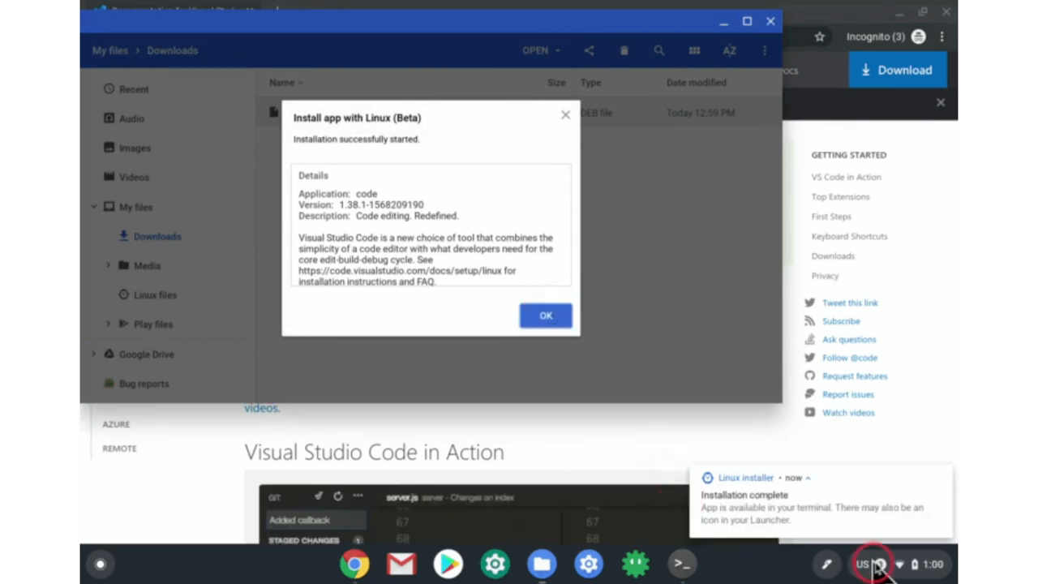
{"action": "left_click", "coordinate": [545, 314]}
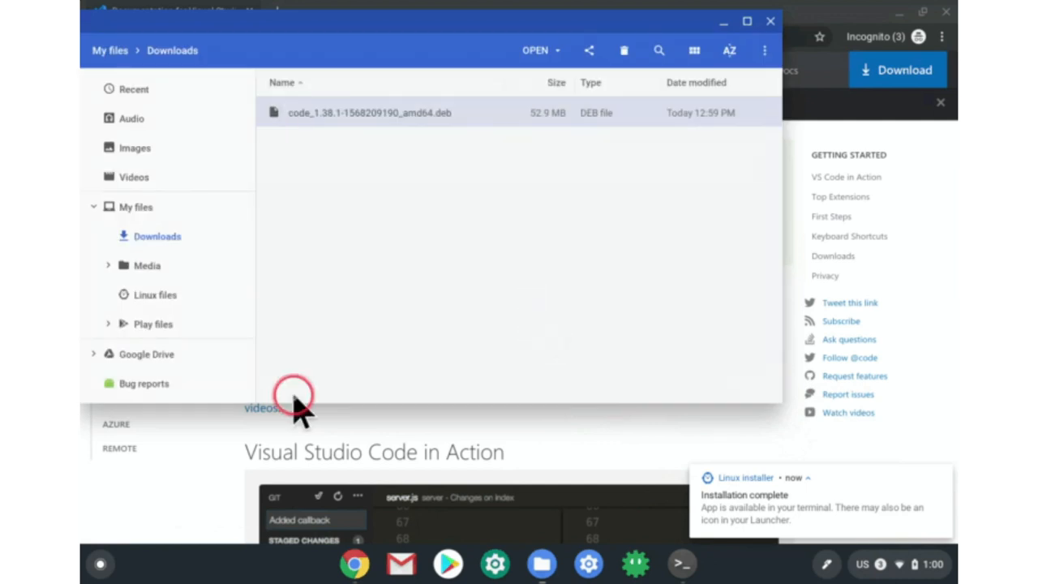
{"action": "left_click", "coordinate": [101, 563]}
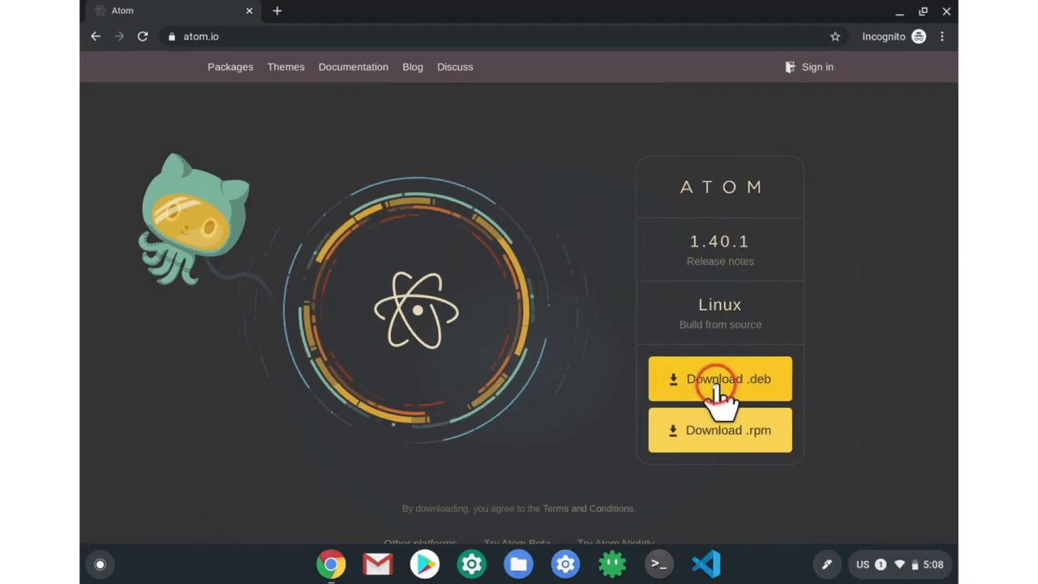
Download Atom's .deb to Downloads, install it with Linux, and launch Atom from the notification.
{"action": "left_click", "coordinate": [720, 379]}
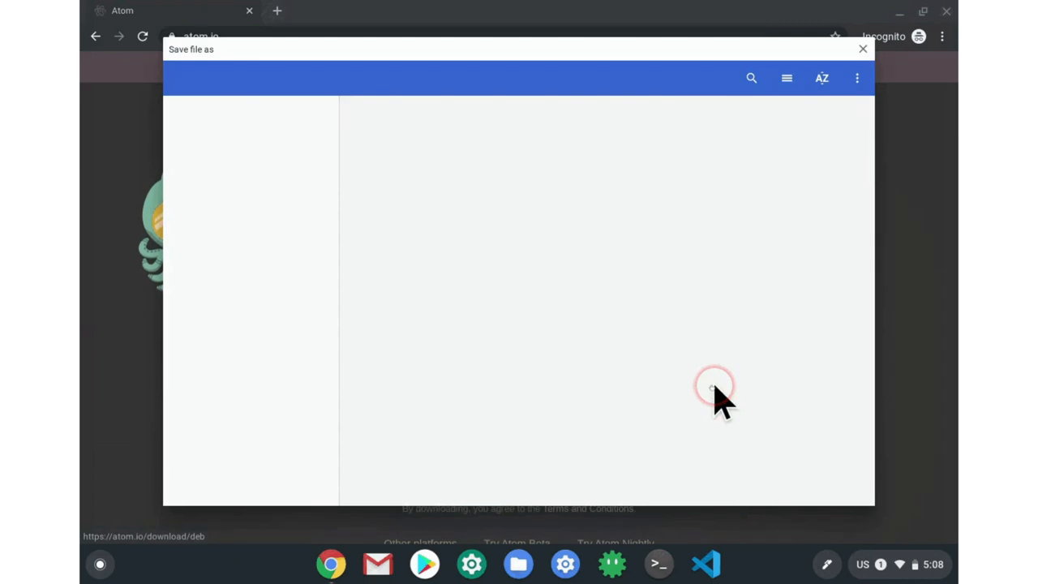
{"action": "left_click", "coordinate": [711, 406]}
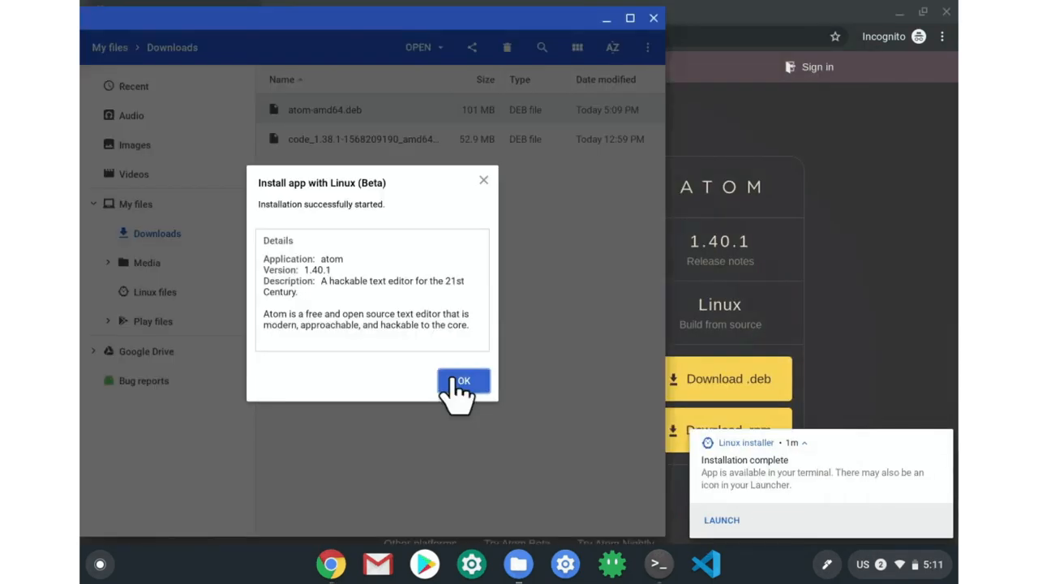
{"action": "left_click", "coordinate": [464, 381]}
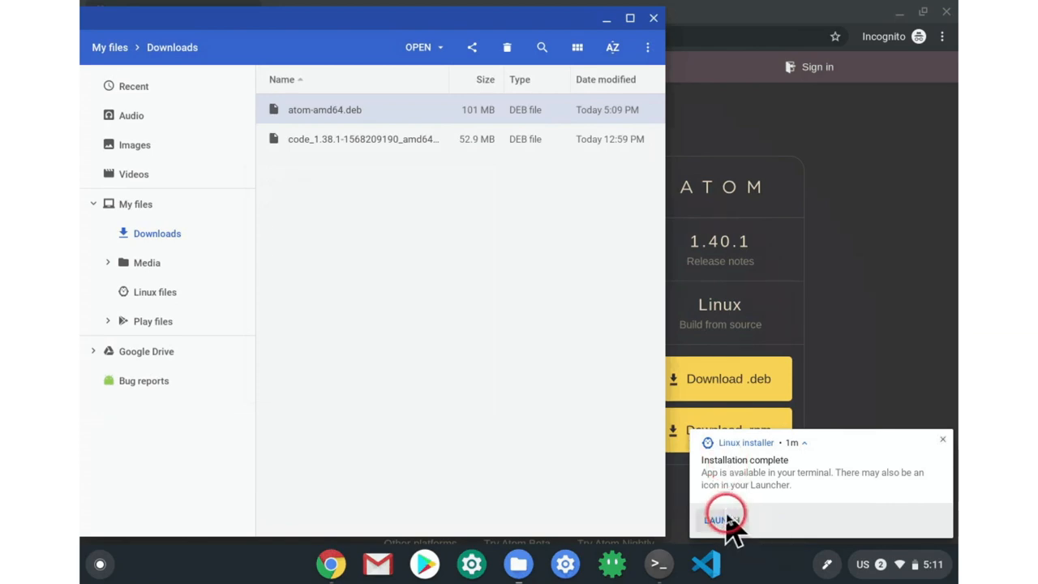
{"action": "left_click", "coordinate": [724, 519]}
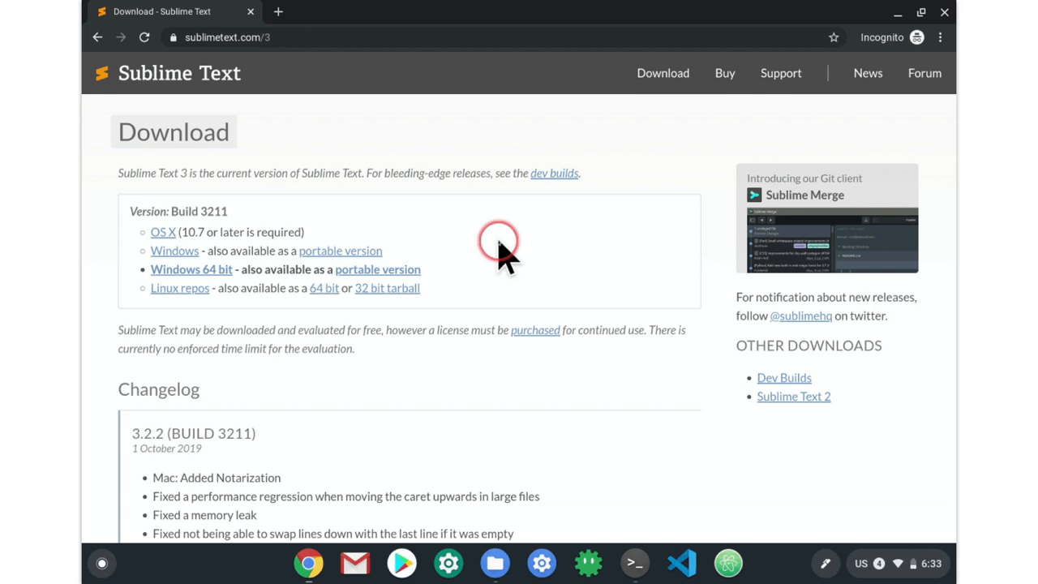
{"action": "mouse_move", "coordinate": [332, 29]}
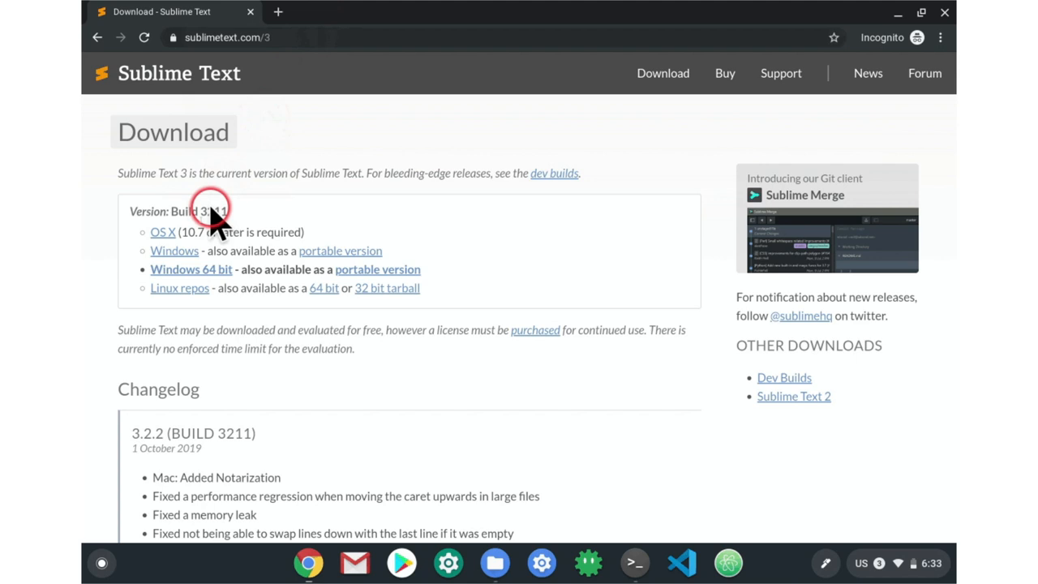
{"action": "mouse_move", "coordinate": [179, 288]}
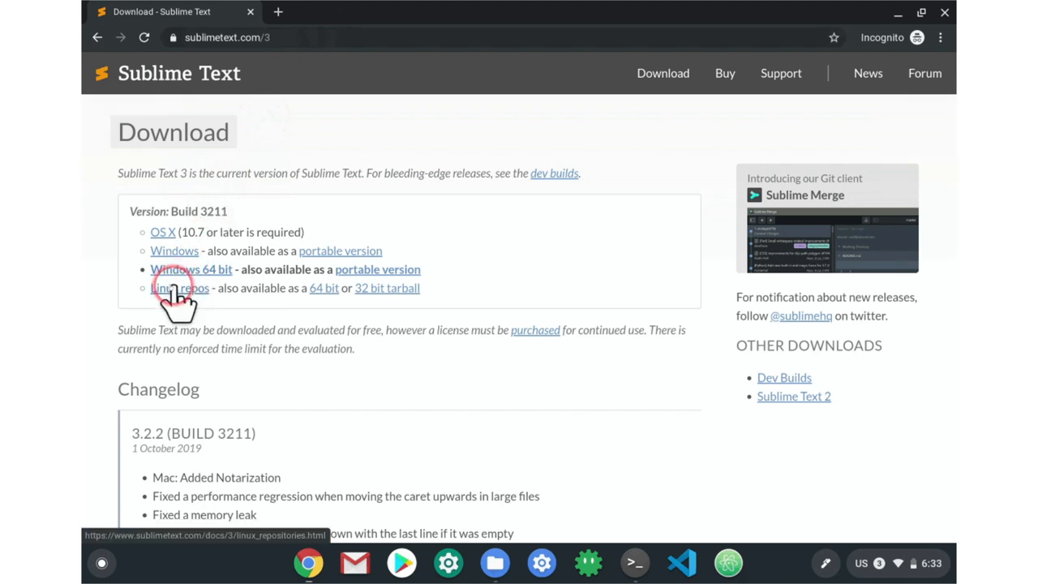
View Sublime Text's Linux repos page and bring the apt setup commands into view.
{"action": "left_click", "coordinate": [177, 289]}
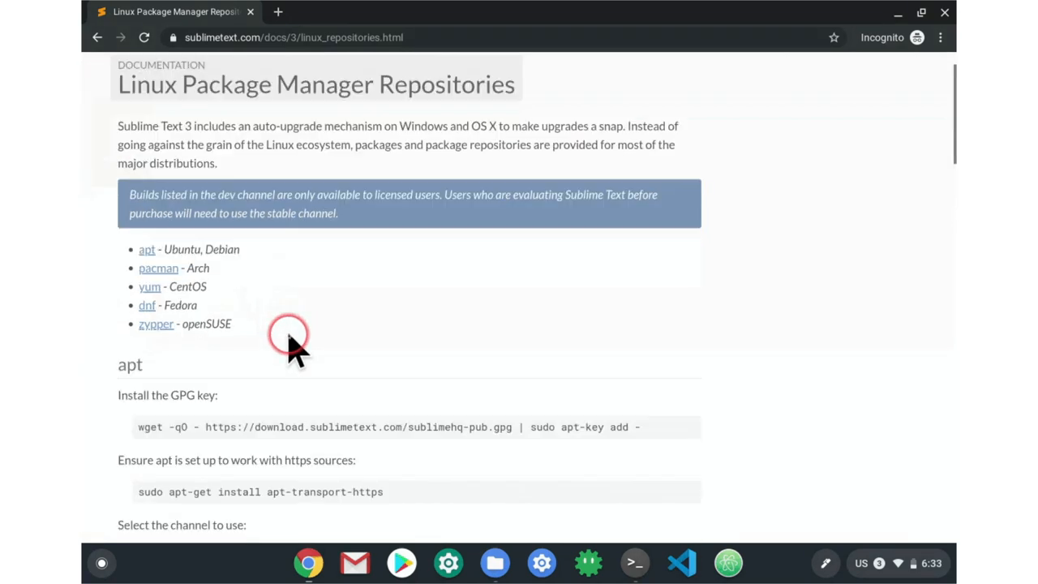
{"action": "scroll", "scroll_direction": "down", "scroll_amount": 3}
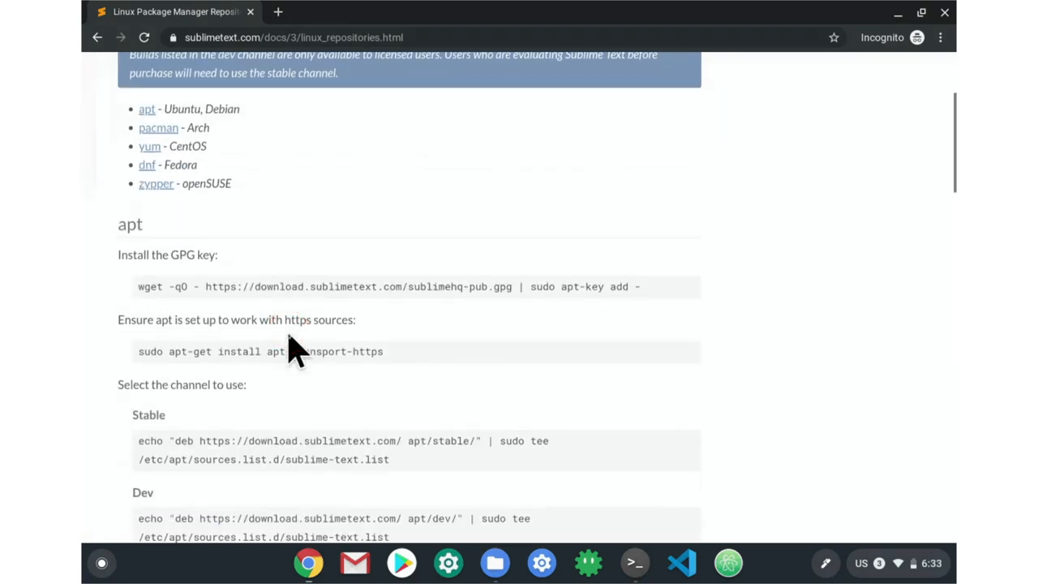
{"action": "scroll", "scroll_direction": "down", "scroll_amount": 3}
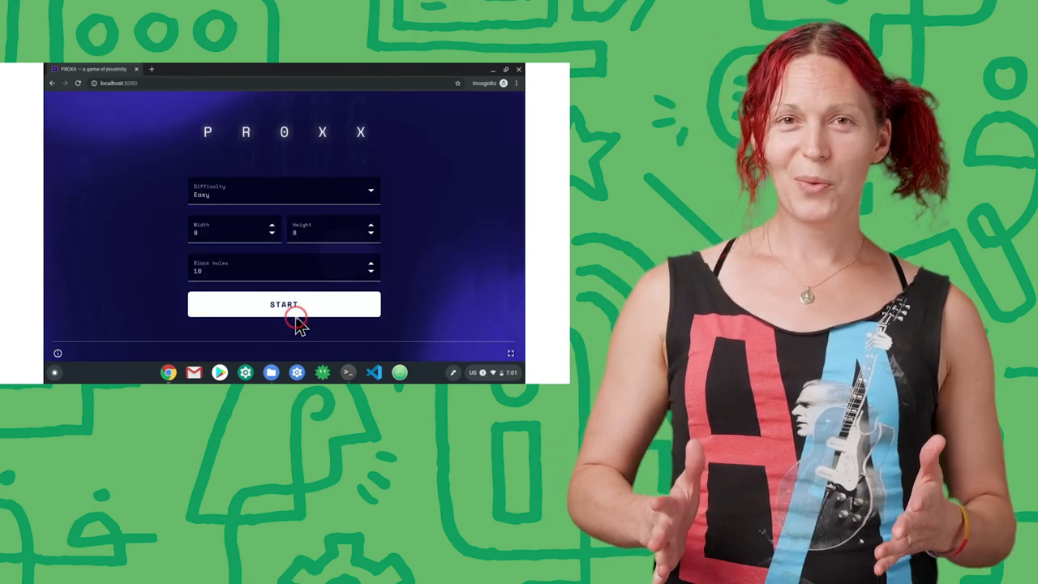
Start a PROXX game with Difficulty left on Easy.
{"action": "left_click", "coordinate": [284, 305]}
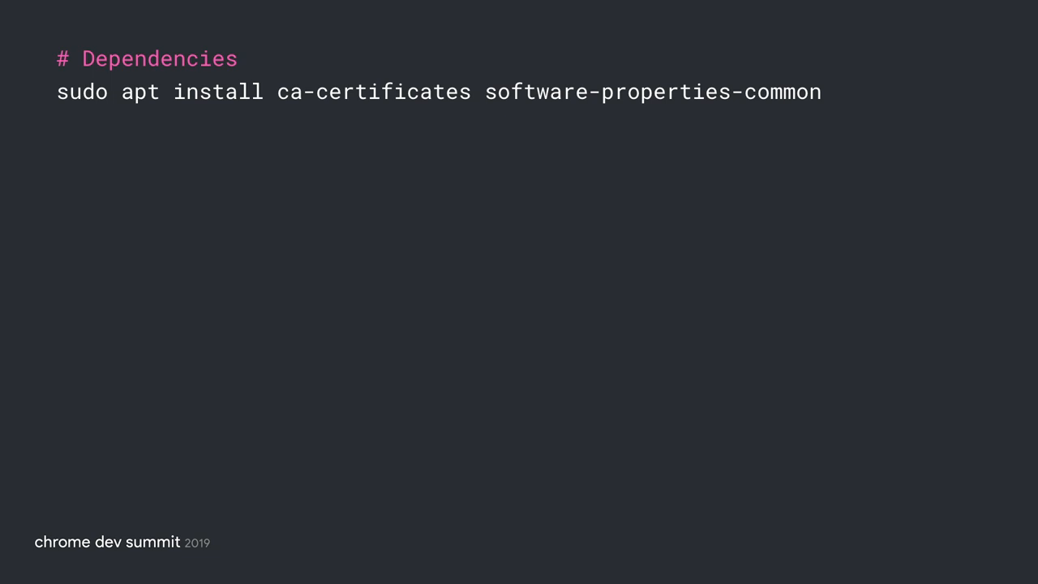
Run 'sudo apt install ca-certificates software-properties-common' in the terminal.
{"action": "key", "text": "Right"}
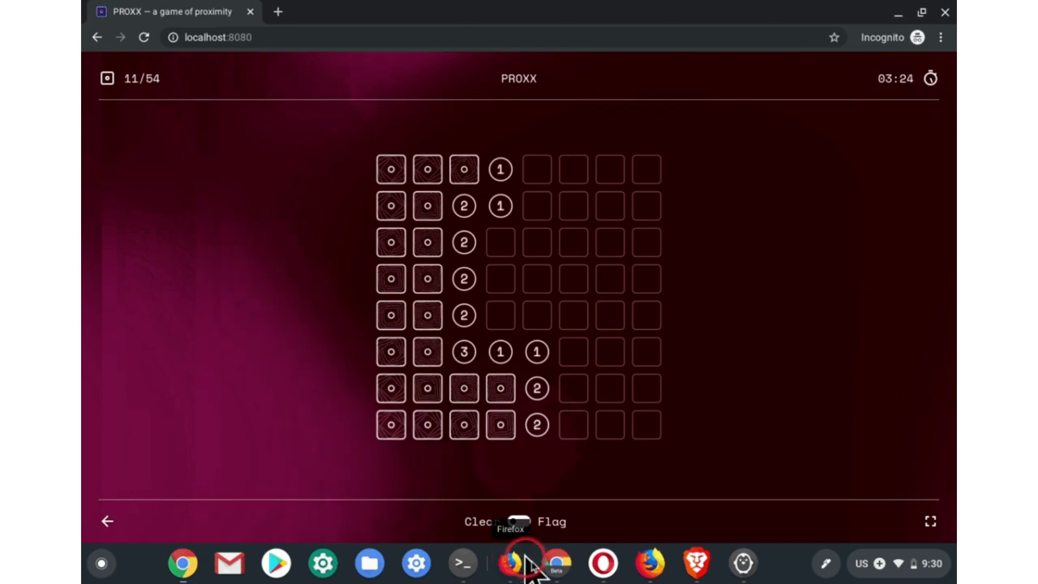
{"action": "mouse_move", "coordinate": [603, 563]}
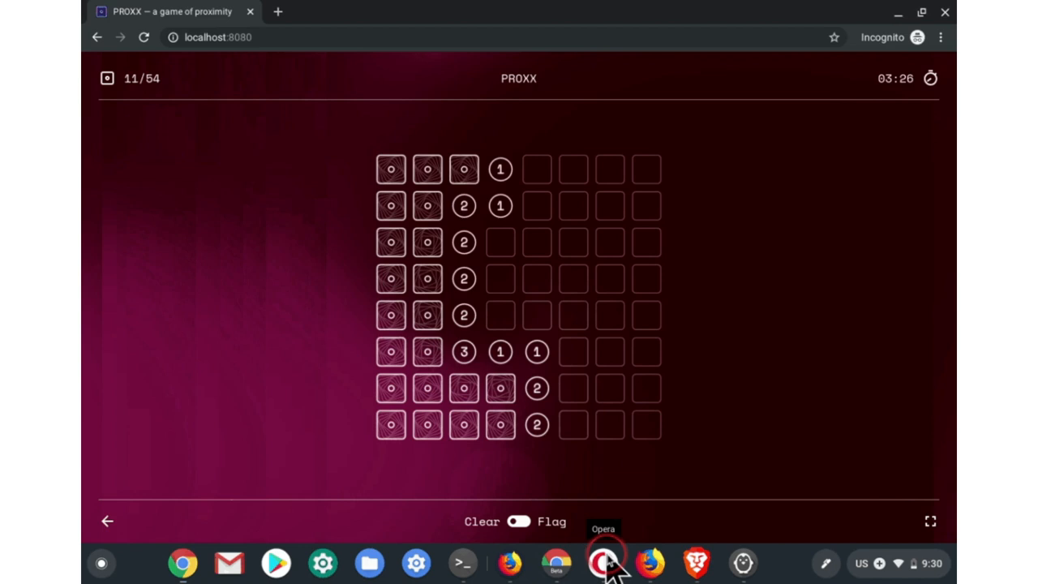
{"action": "mouse_move", "coordinate": [645, 564]}
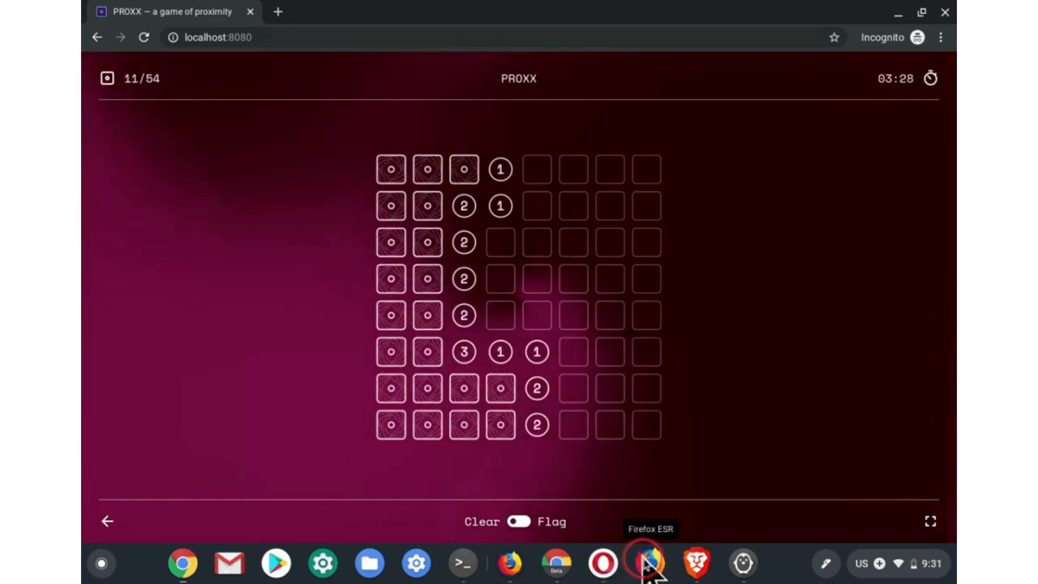
{"action": "mouse_move", "coordinate": [741, 563]}
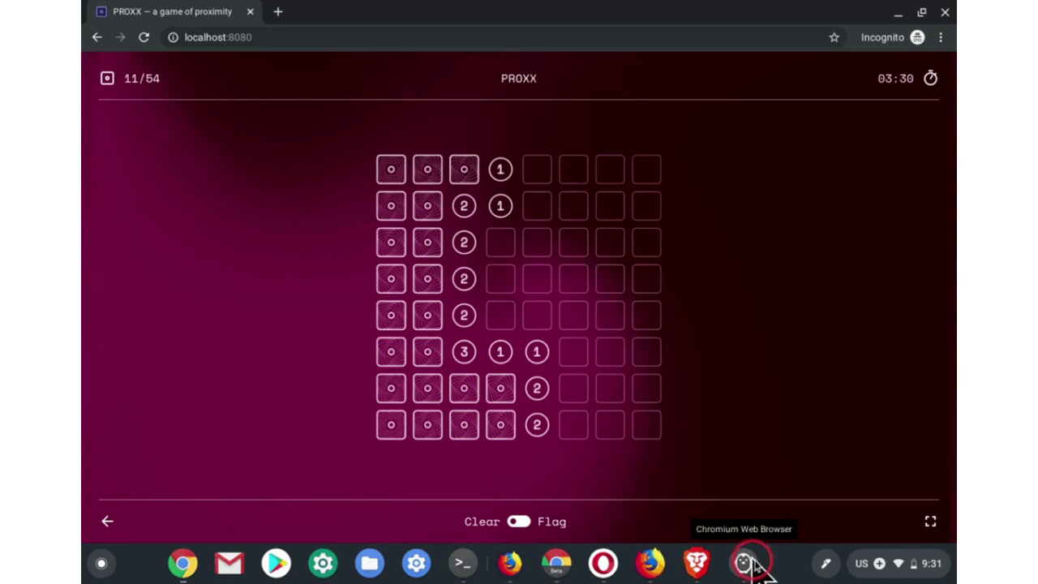